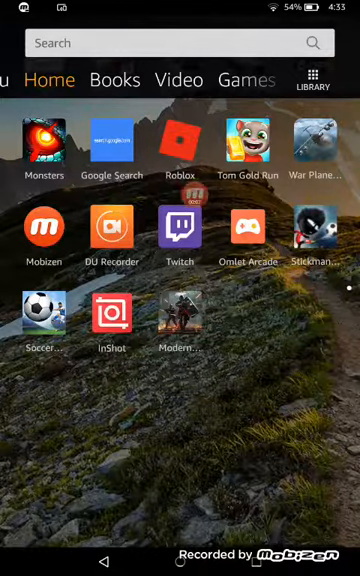
# Uninstall slither.io from the home screen's gaming folder and confirm with OK.
pyautogui.scroll(-3)
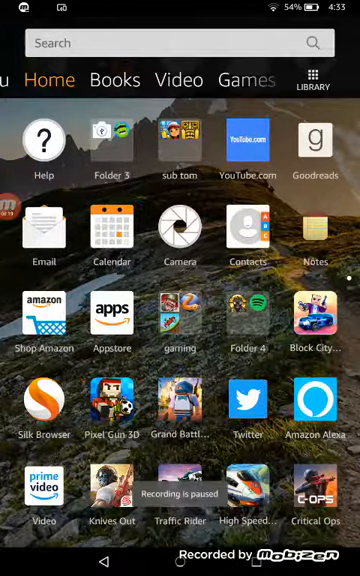
pyautogui.scroll(3)
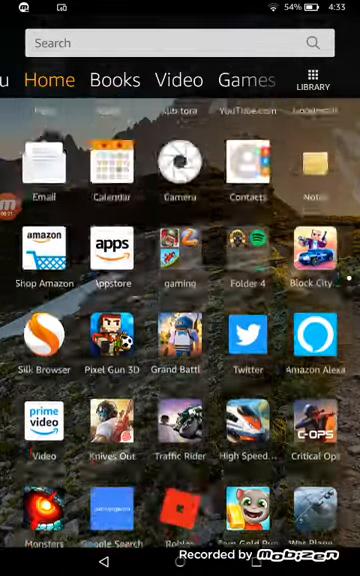
pyautogui.scroll(-3)
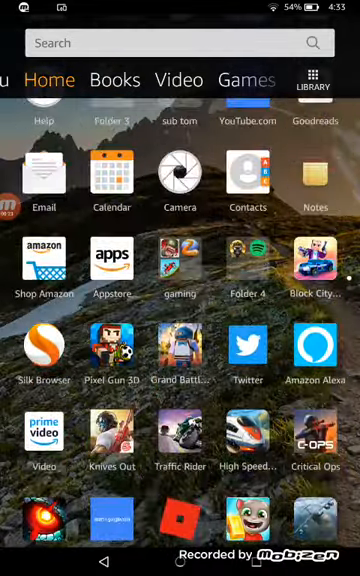
pyautogui.click(180, 264)
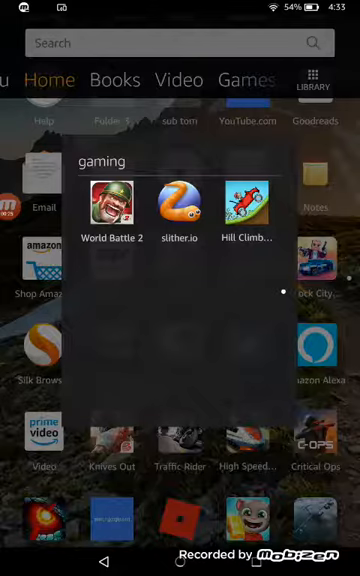
pyautogui.click(178, 205)
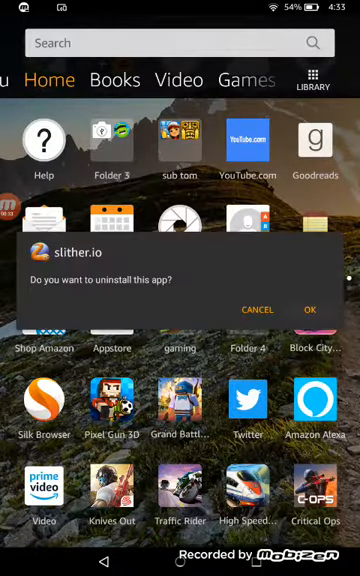
pyautogui.click(314, 308)
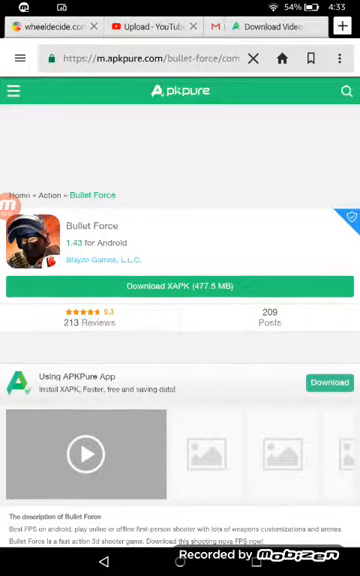
# Leave the Bullet Force page and open a new Google tab with the search box ready.
pyautogui.click(242, 28)
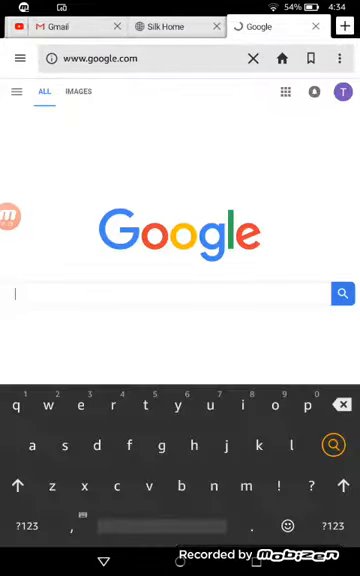
# Google 'apkpure', open the APKPure.com result and bring up its search box.
pyautogui.click(180, 293)
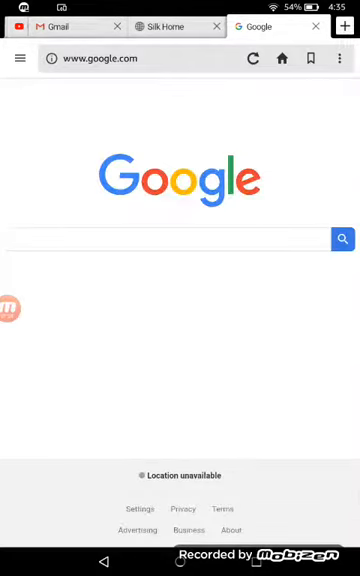
pyautogui.click(160, 238)
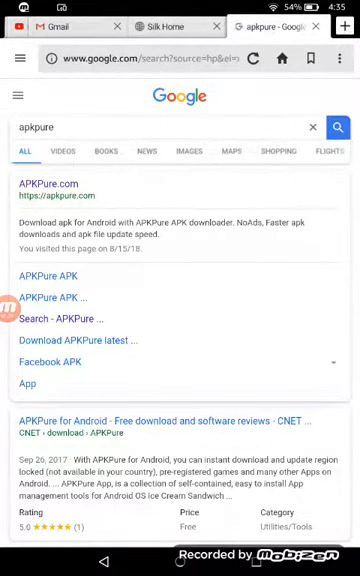
pyautogui.click(55, 183)
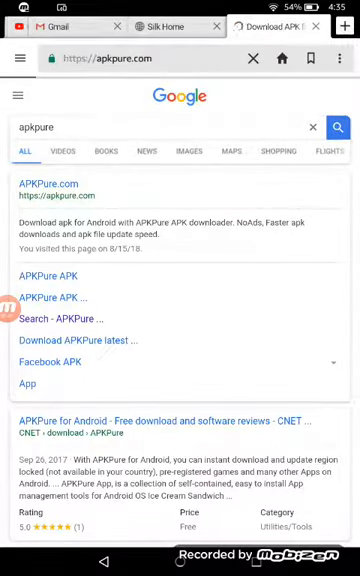
pyautogui.click(55, 185)
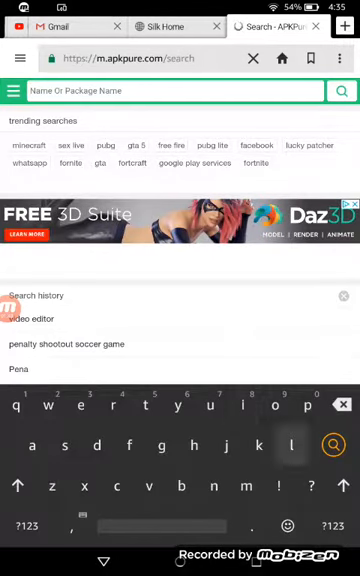
# Search APKPure for 'Slict', download slither.io and accept INSTALL on the permissions screen.
pyautogui.write('Slict')
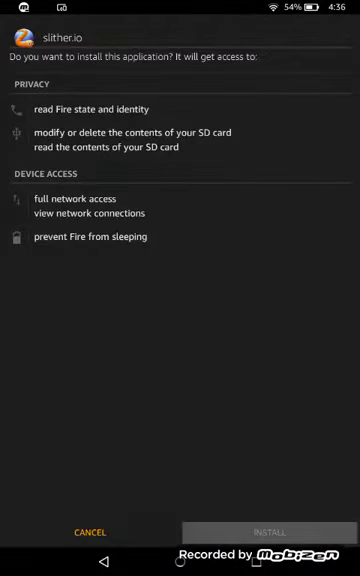
pyautogui.click(270, 532)
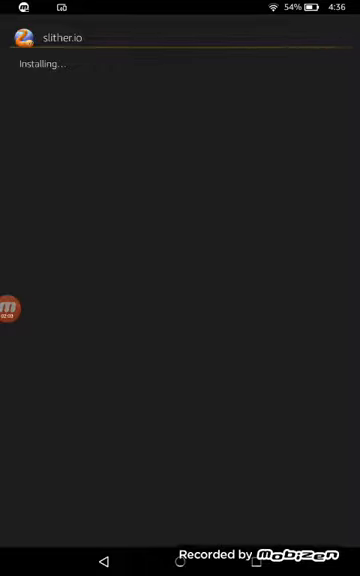